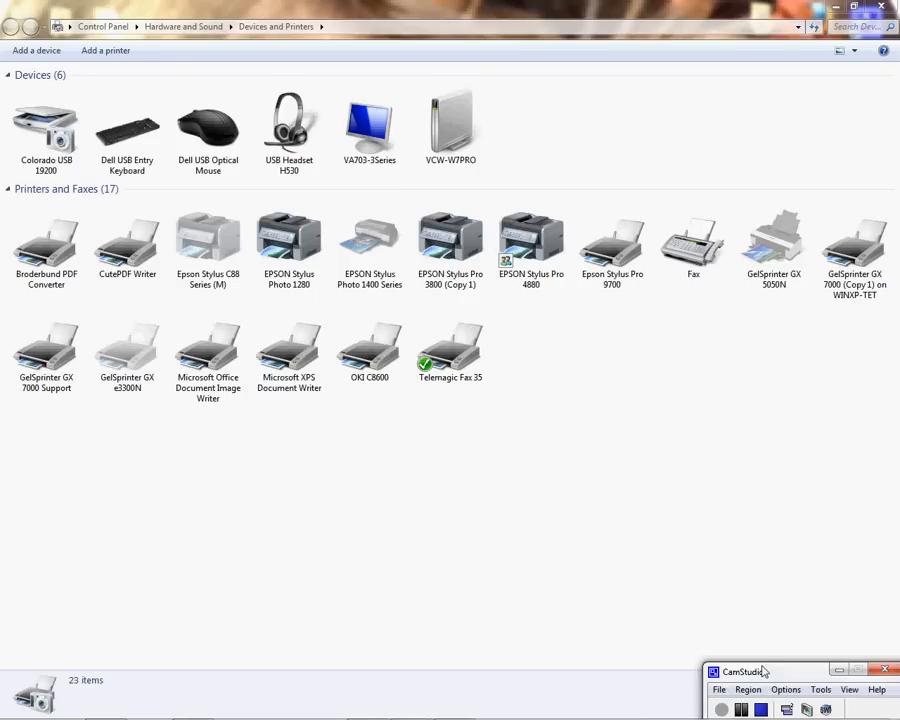
mouse_move(796, 616)
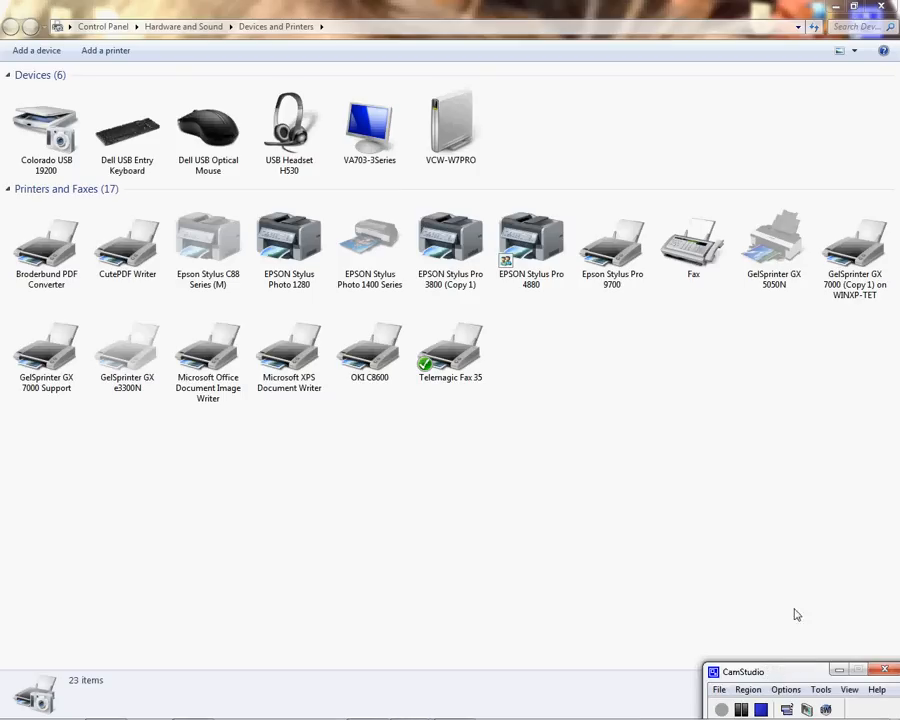
Delete the GelSprinter GX 5050N printer from Devices and Printers and confirm
left_click(46, 130)
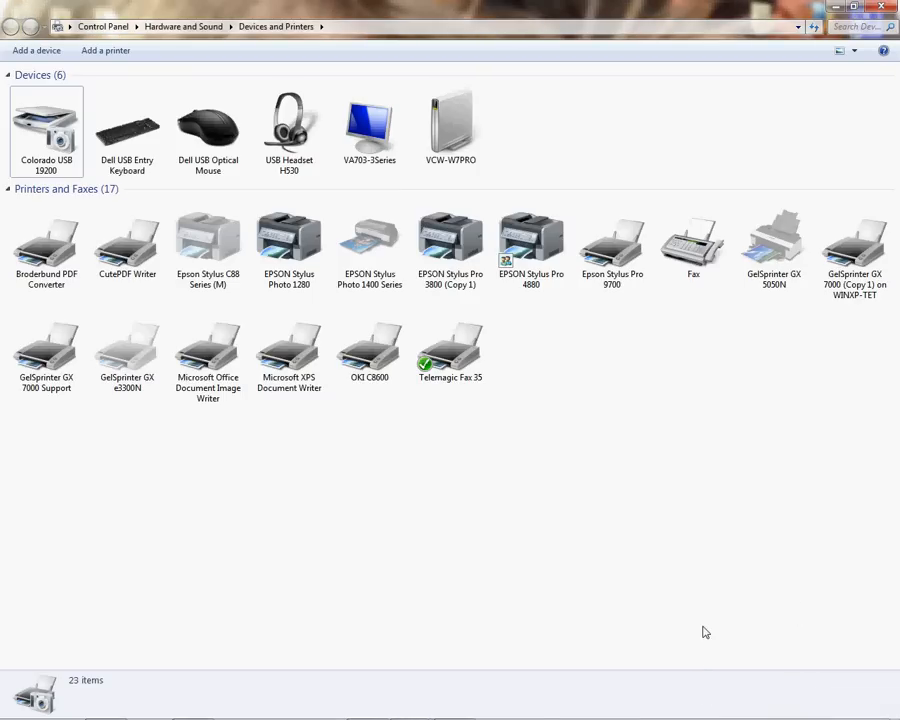
mouse_move(710, 602)
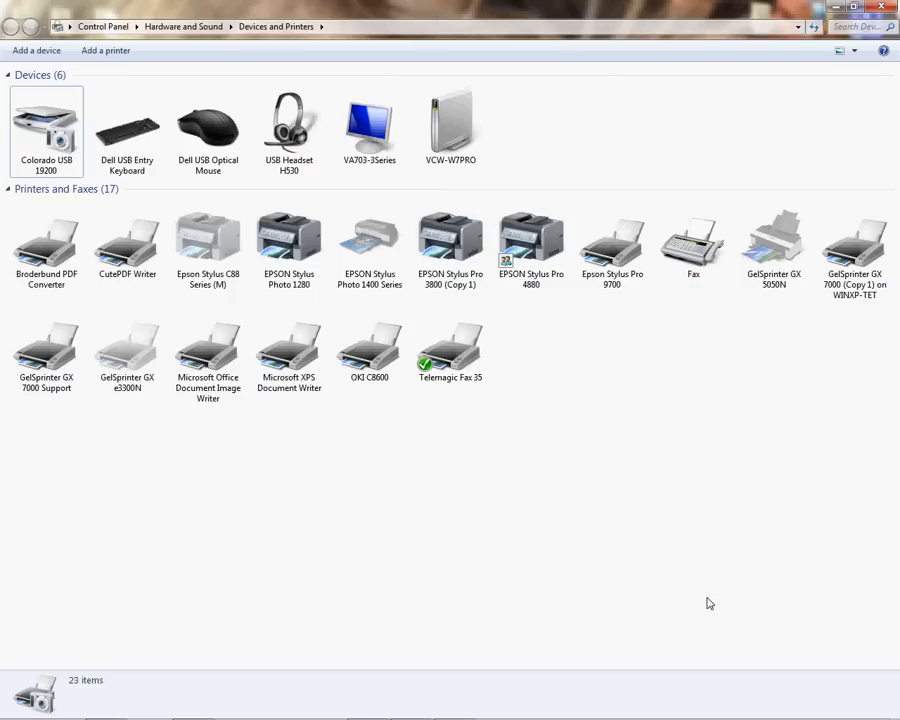
mouse_move(718, 568)
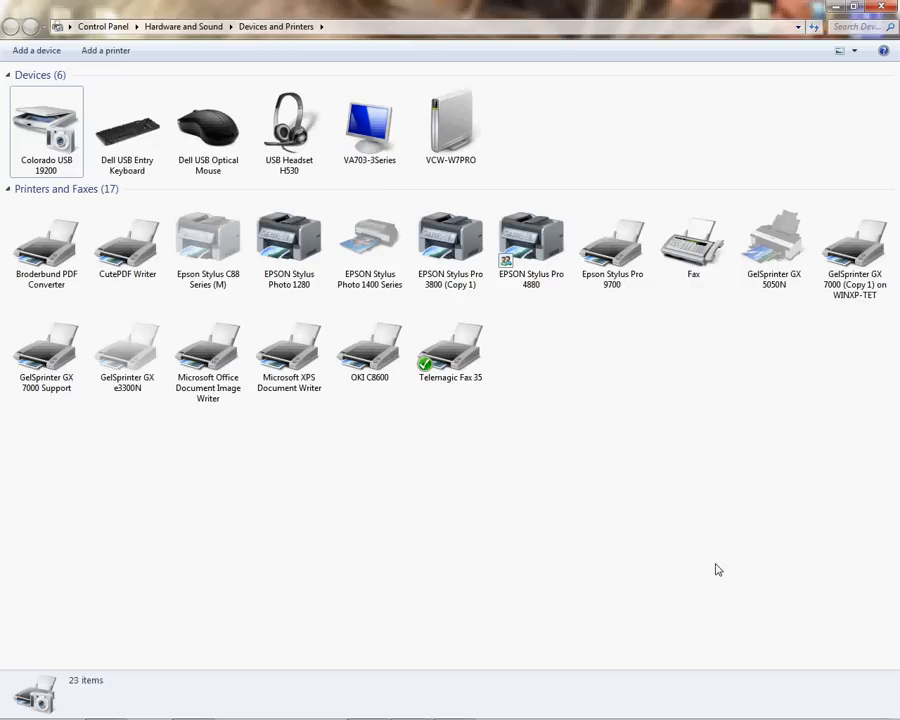
mouse_move(726, 548)
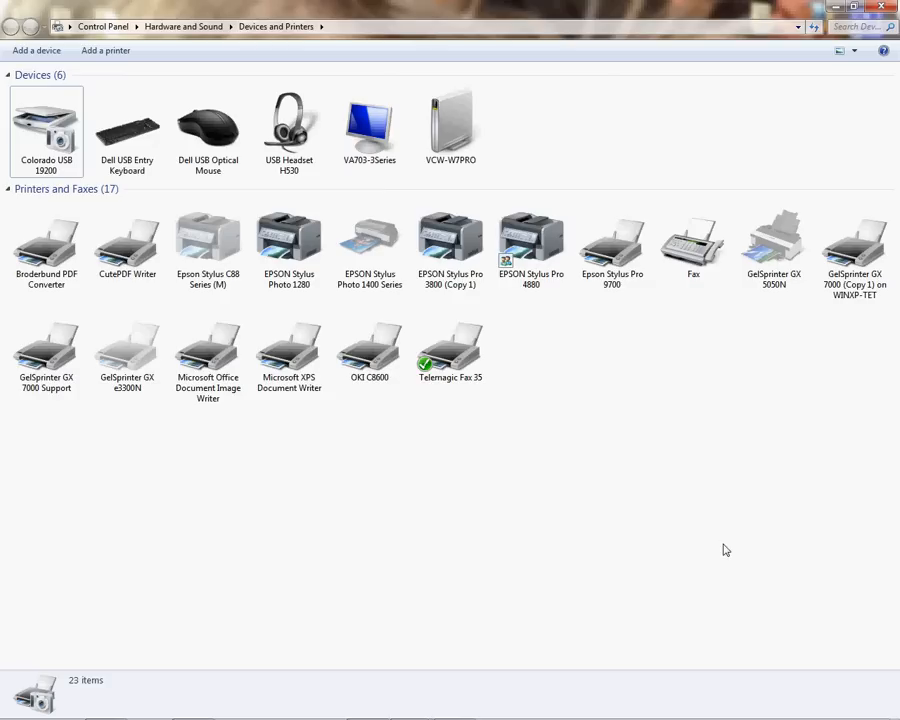
mouse_move(712, 532)
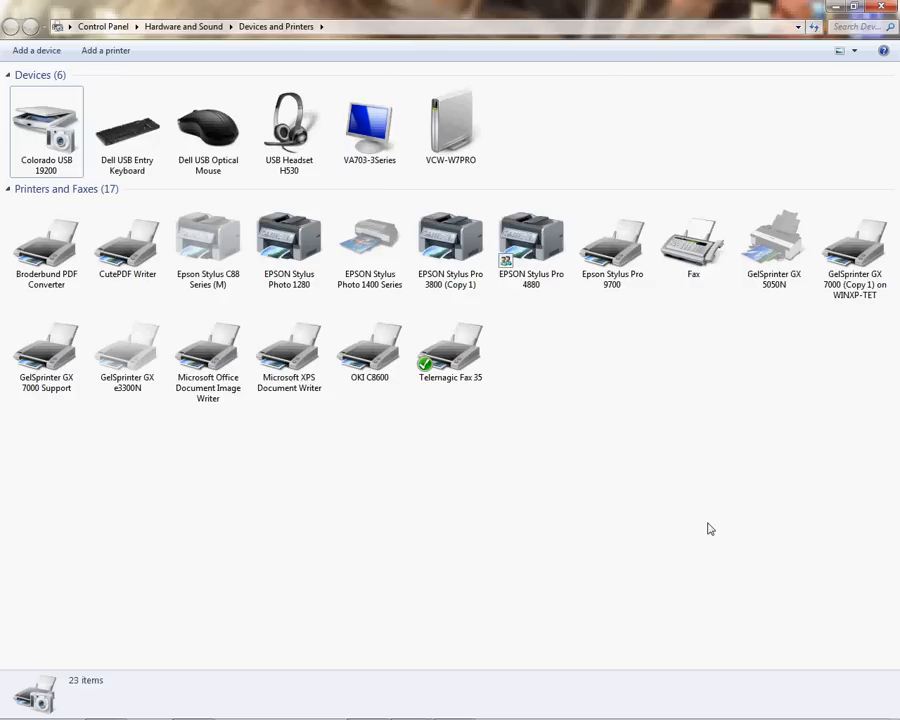
mouse_move(746, 366)
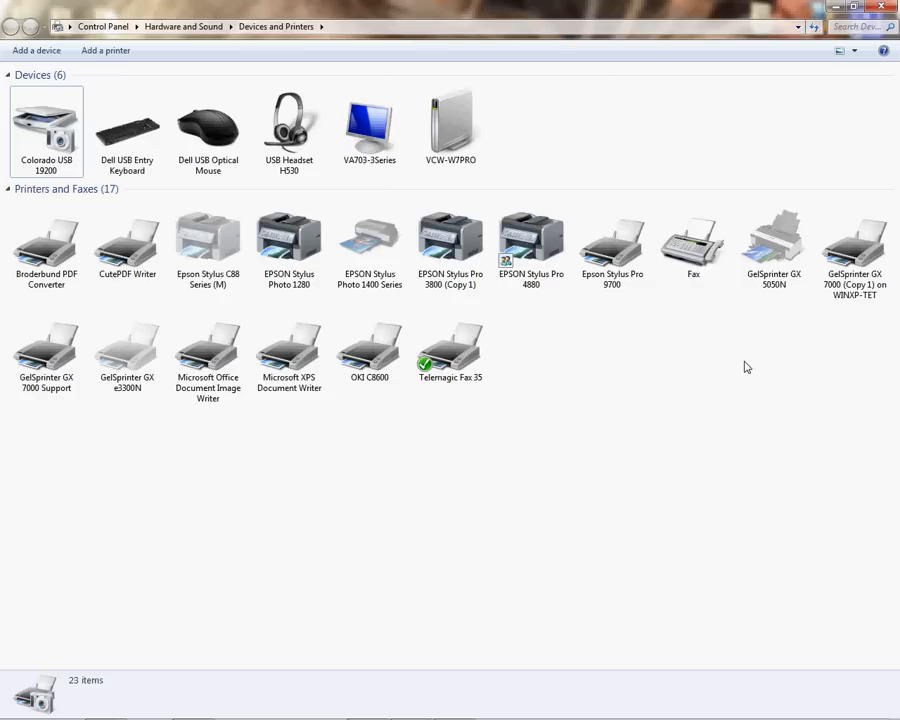
right_click(772, 244)
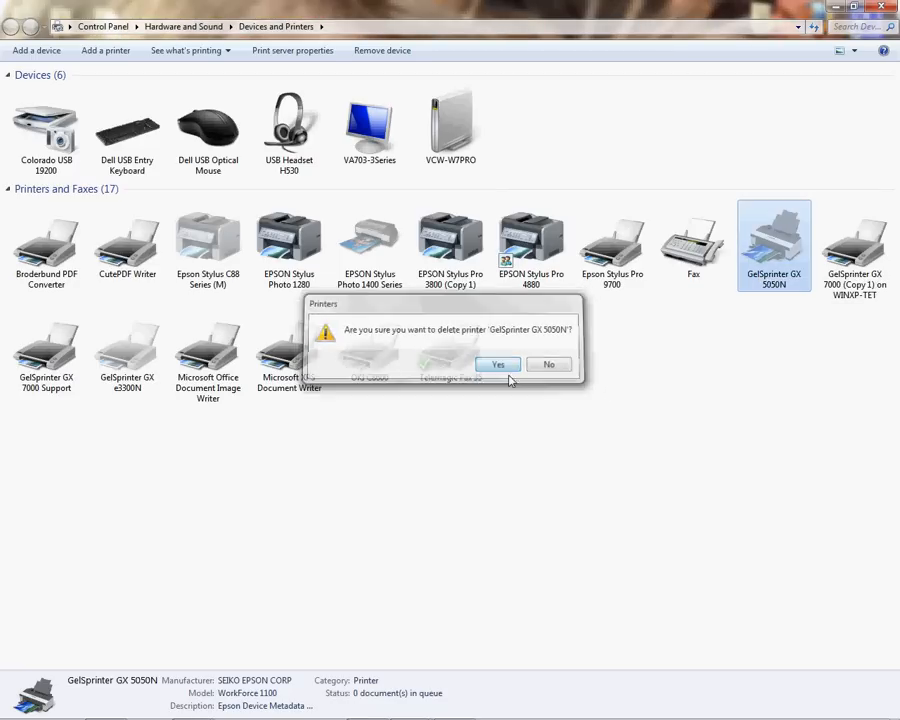
left_click(498, 364)
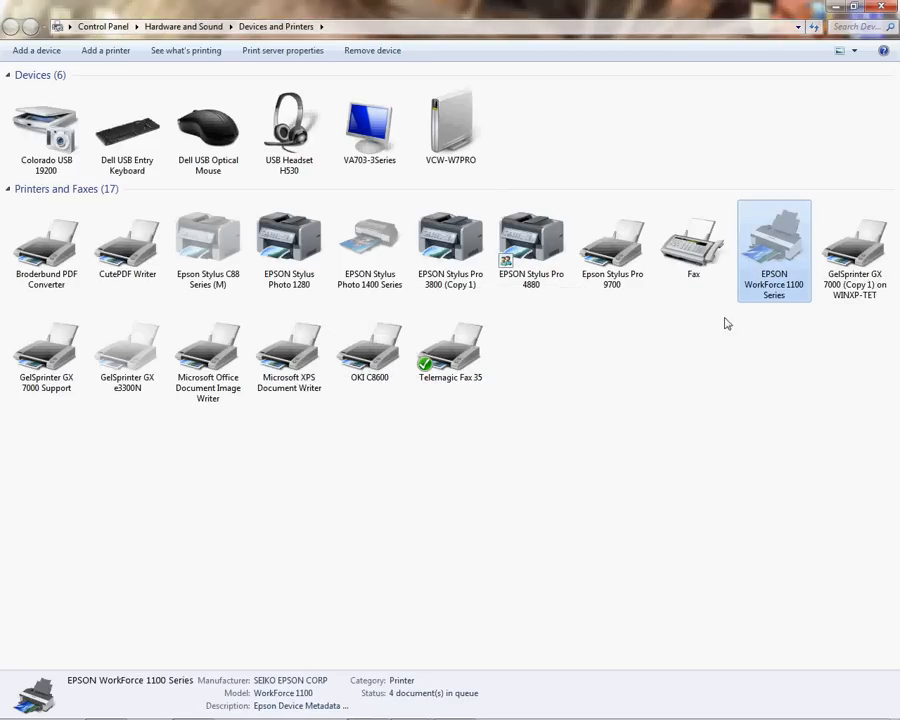
mouse_move(780, 292)
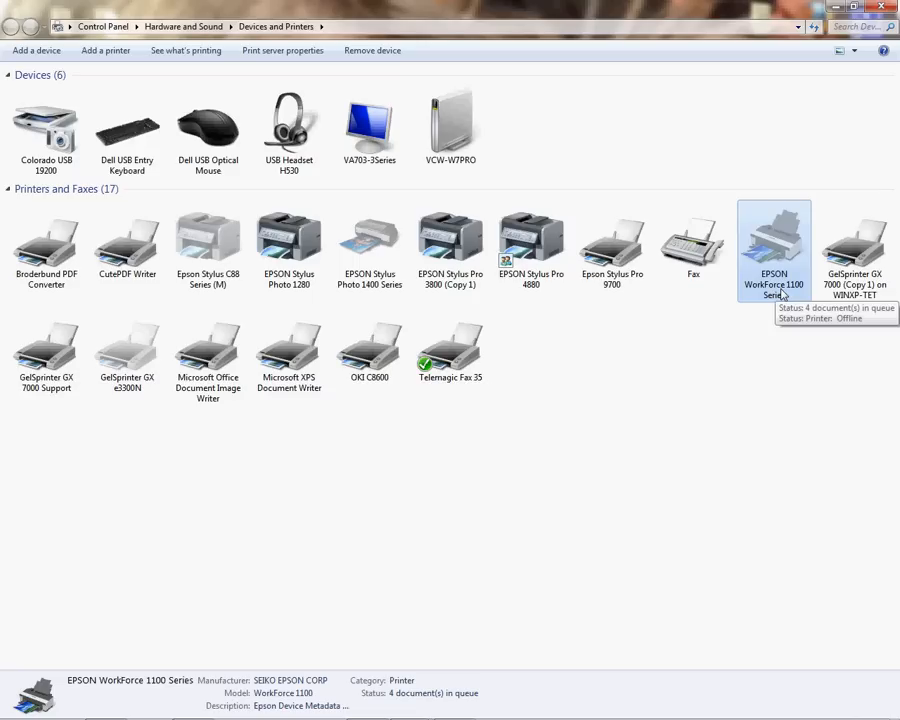
Remove the EPSON WorkForce 1100 Series device, leaving 16 printers and faxes
right_click(772, 244)
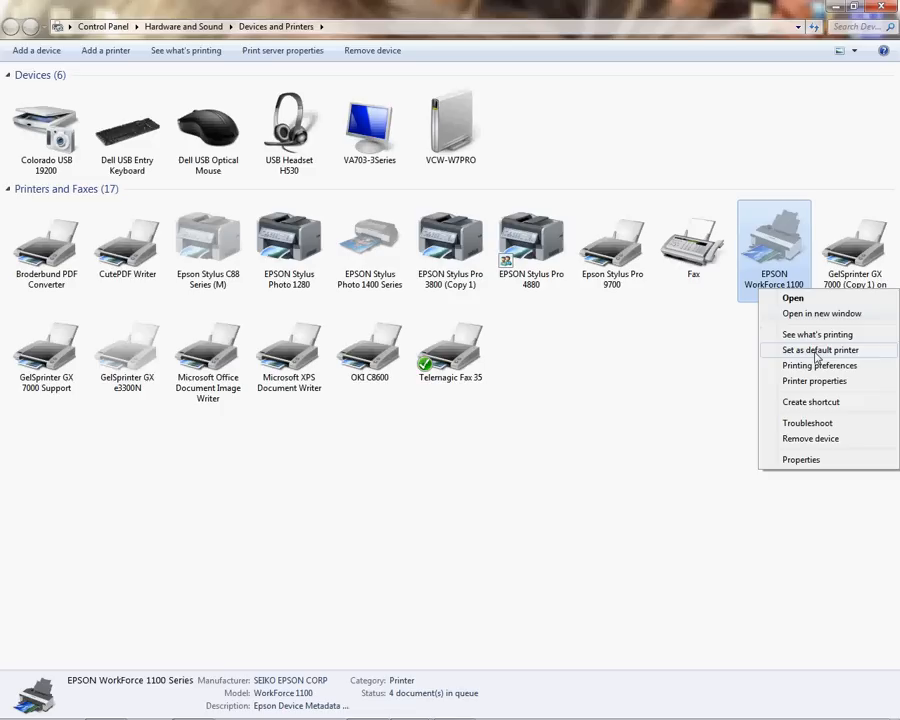
left_click(810, 438)
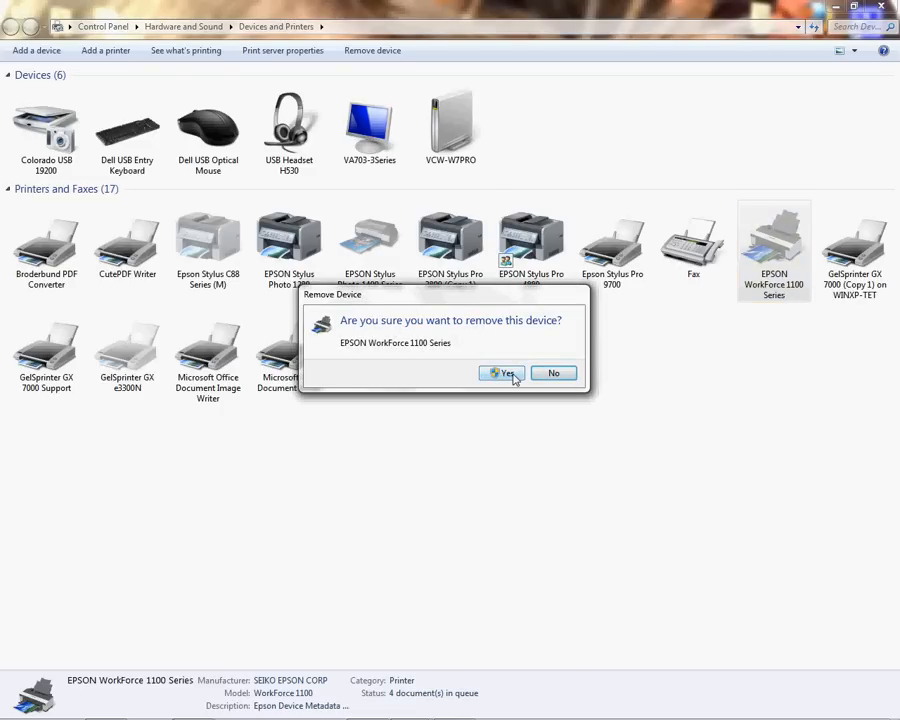
left_click(504, 374)
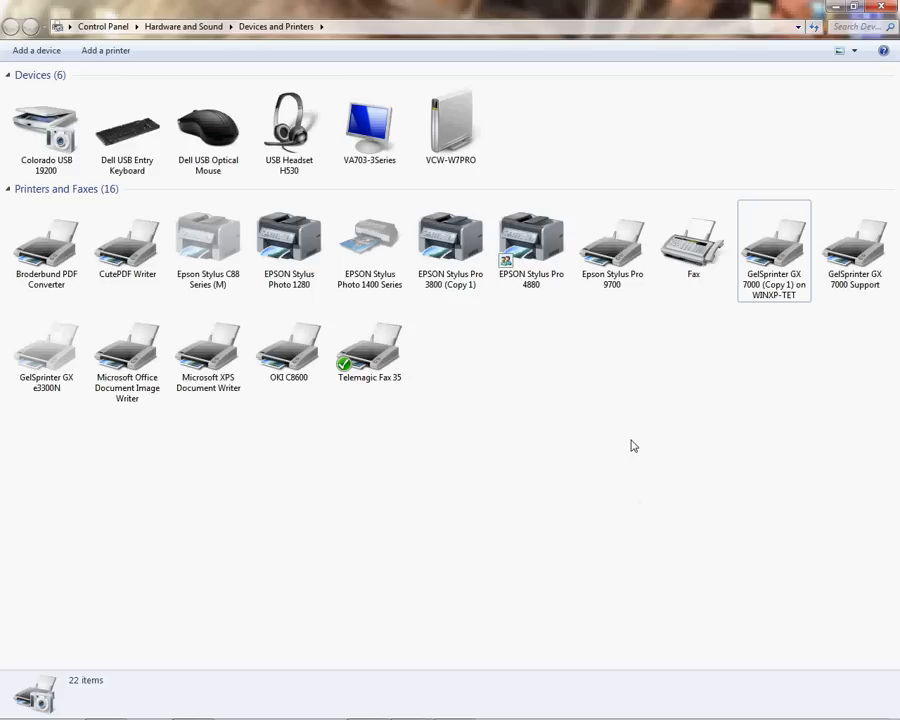
mouse_move(620, 502)
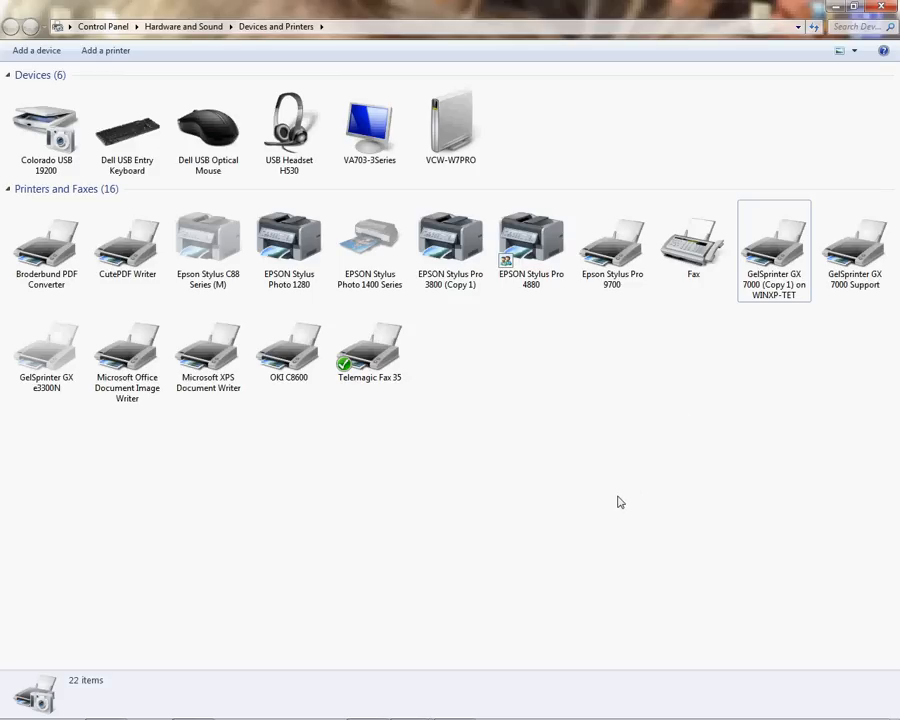
mouse_move(452, 334)
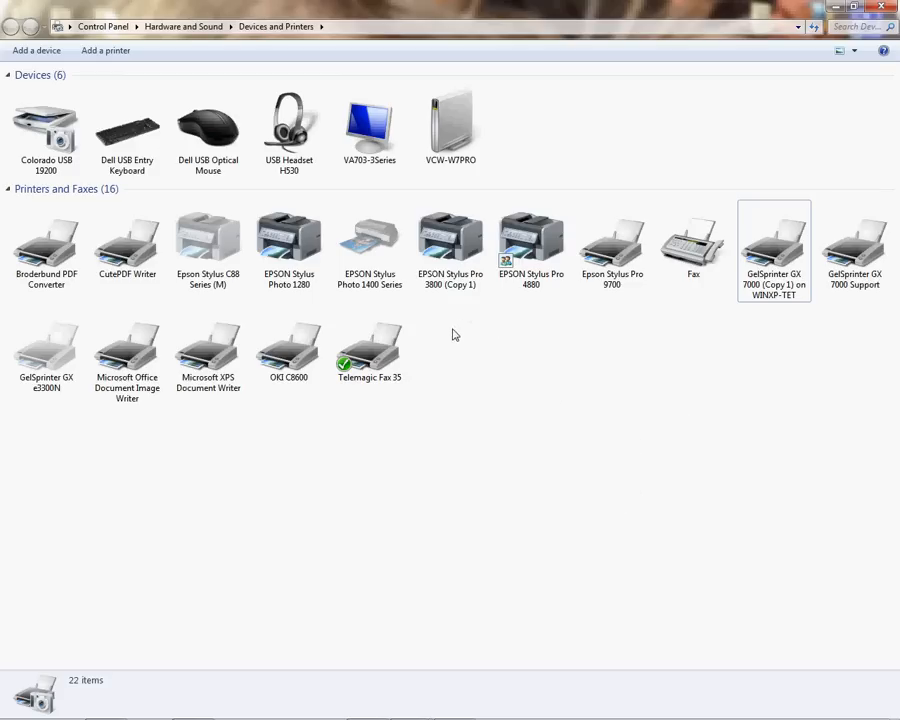
Select the Telemagic Fax 35 printer and bring up Print Server Properties for VCW-W7PRO
left_click(368, 344)
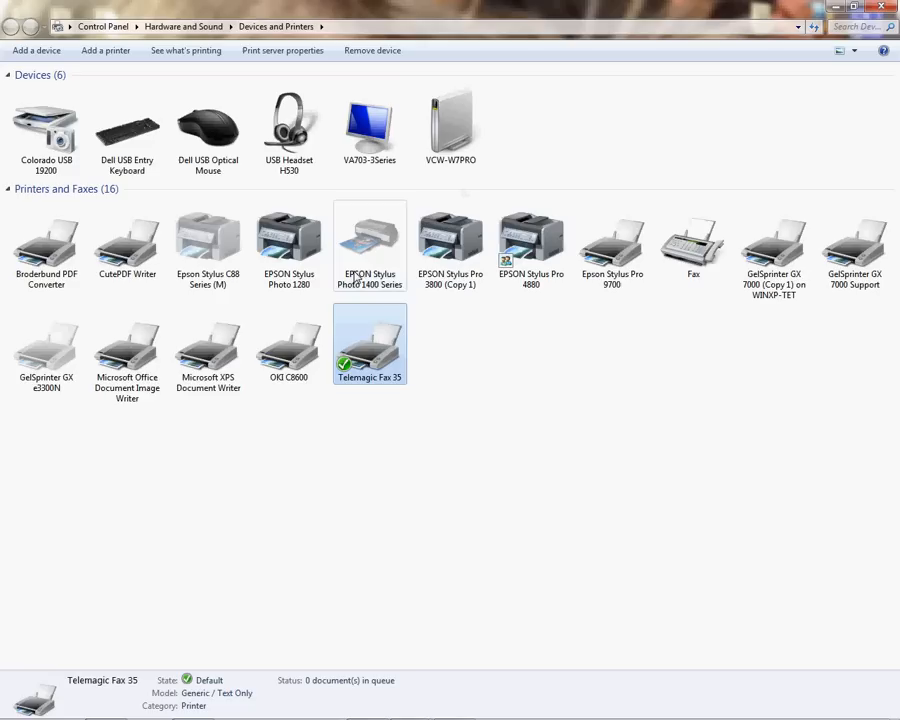
left_click(128, 240)
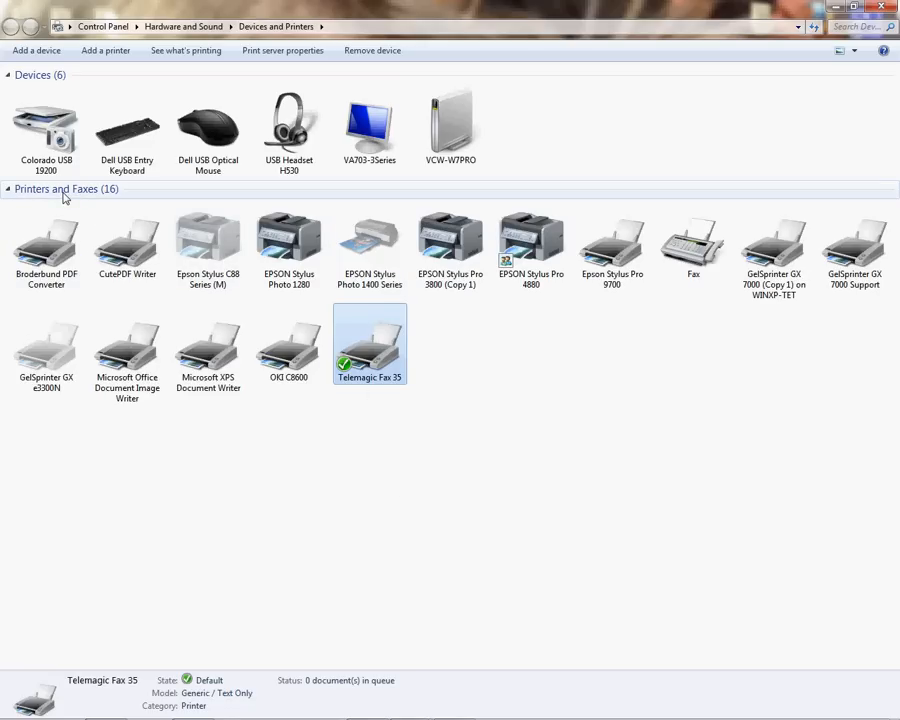
mouse_move(304, 502)
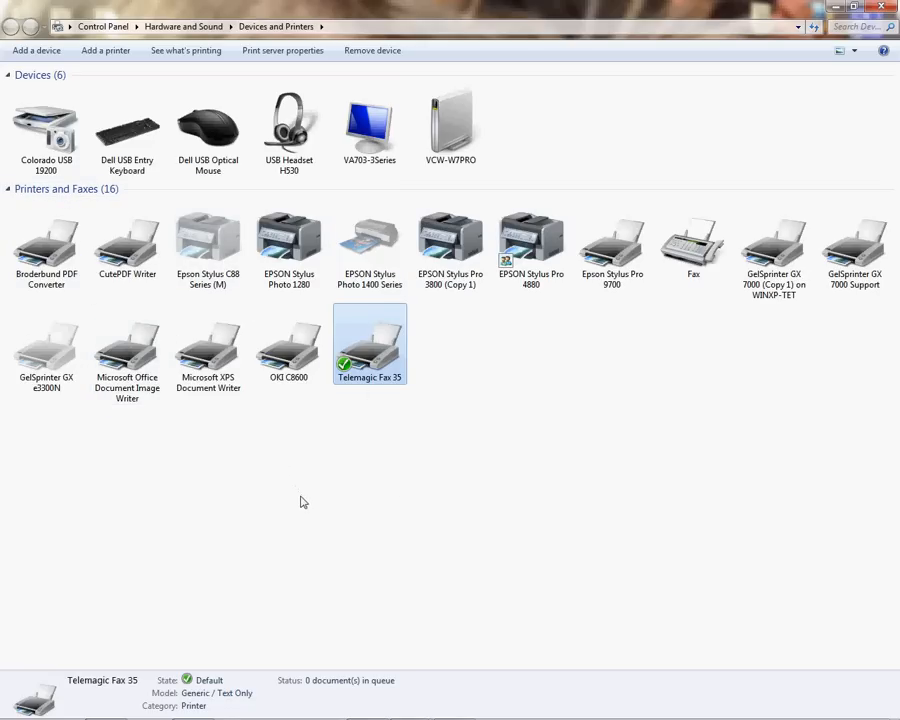
mouse_move(284, 50)
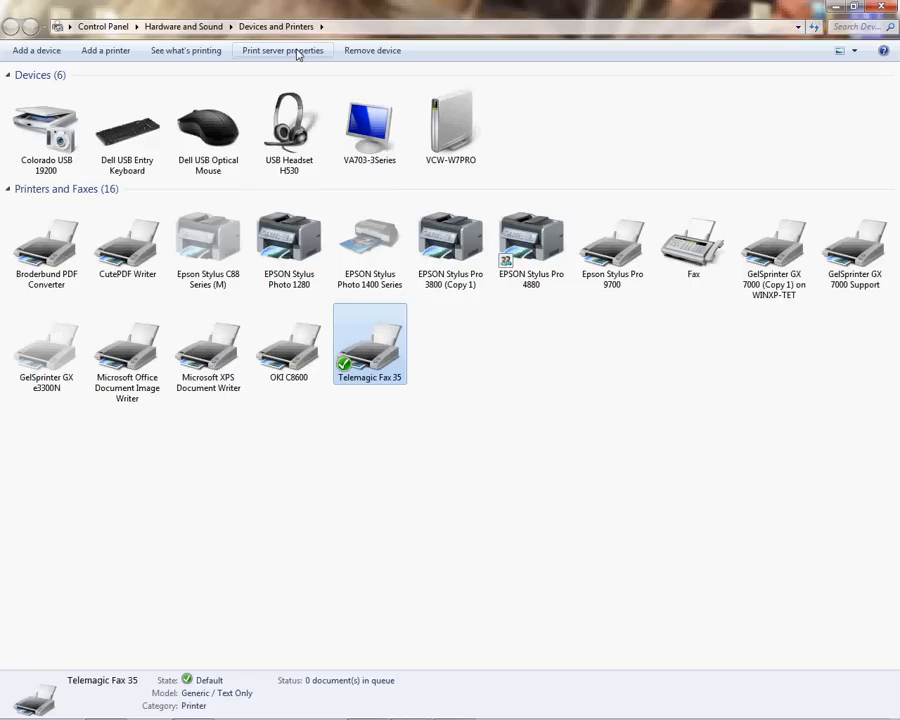
mouse_move(284, 50)
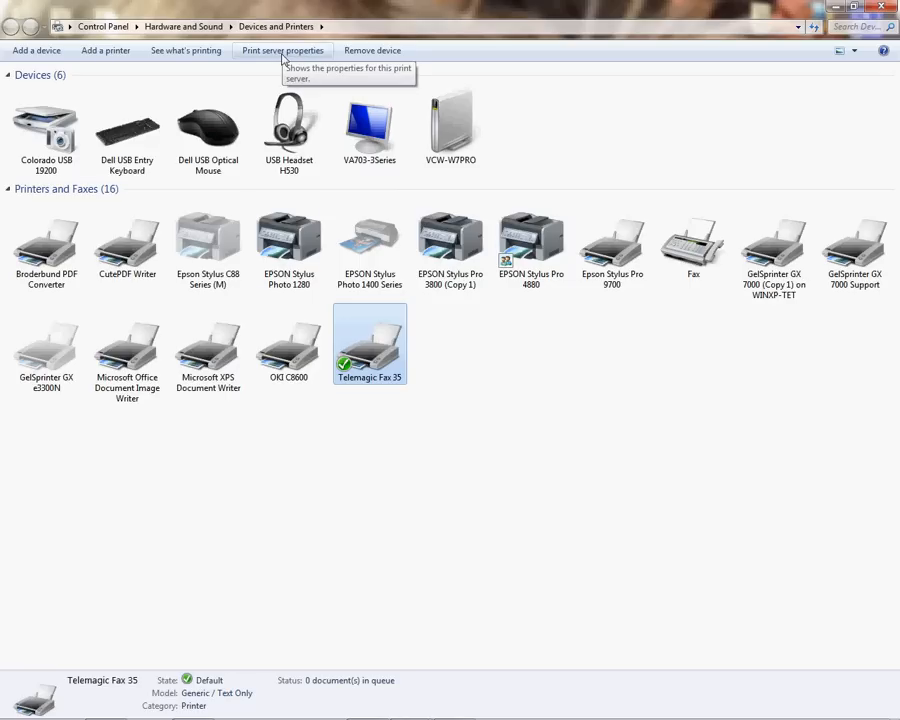
mouse_move(304, 60)
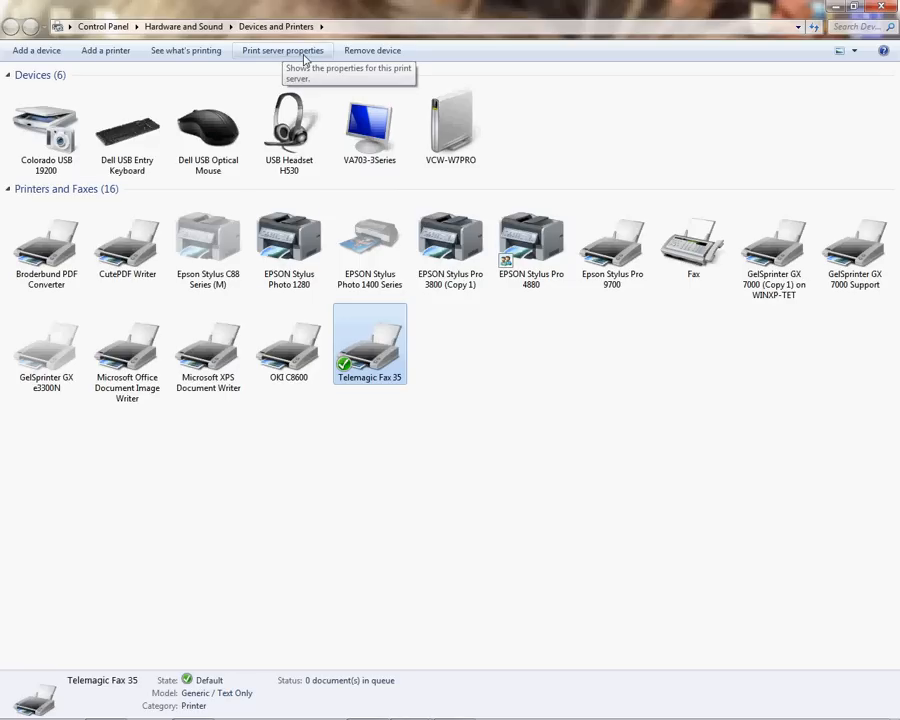
mouse_move(518, 374)
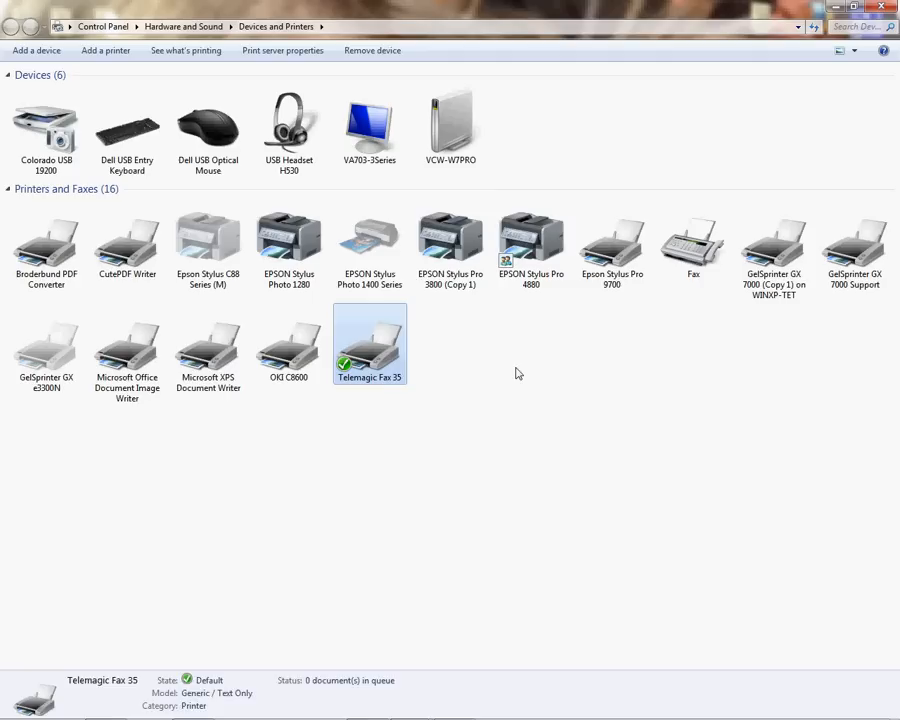
right_click(518, 374)
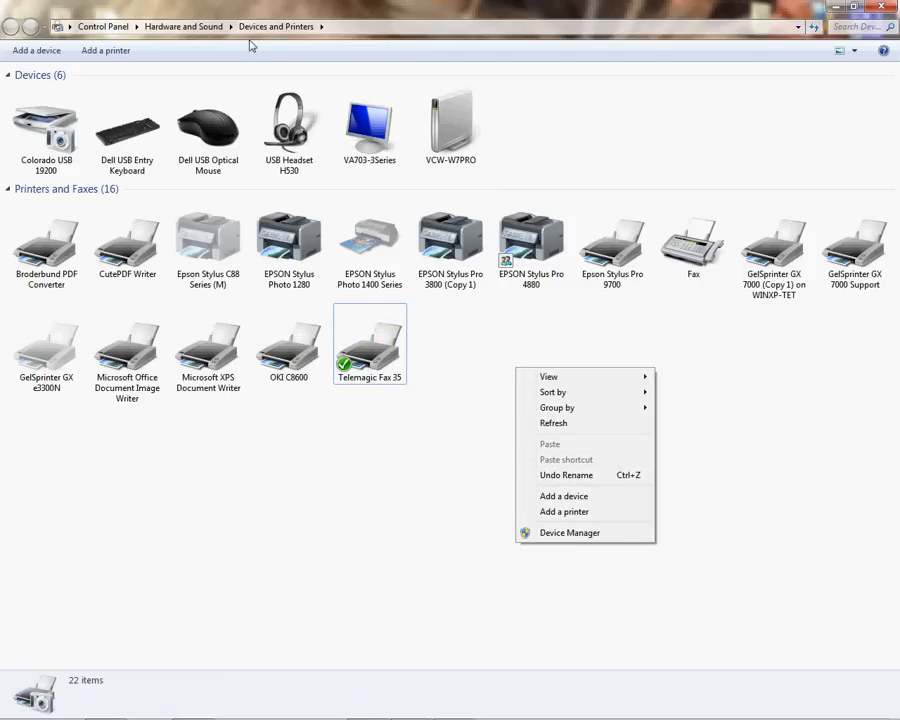
left_click(410, 280)
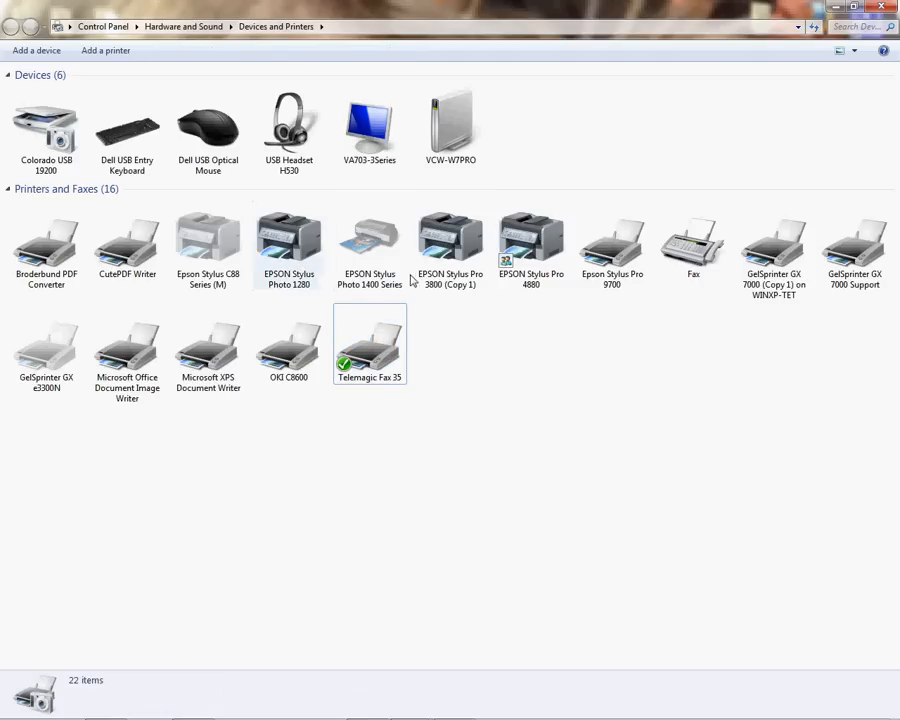
left_click(368, 344)
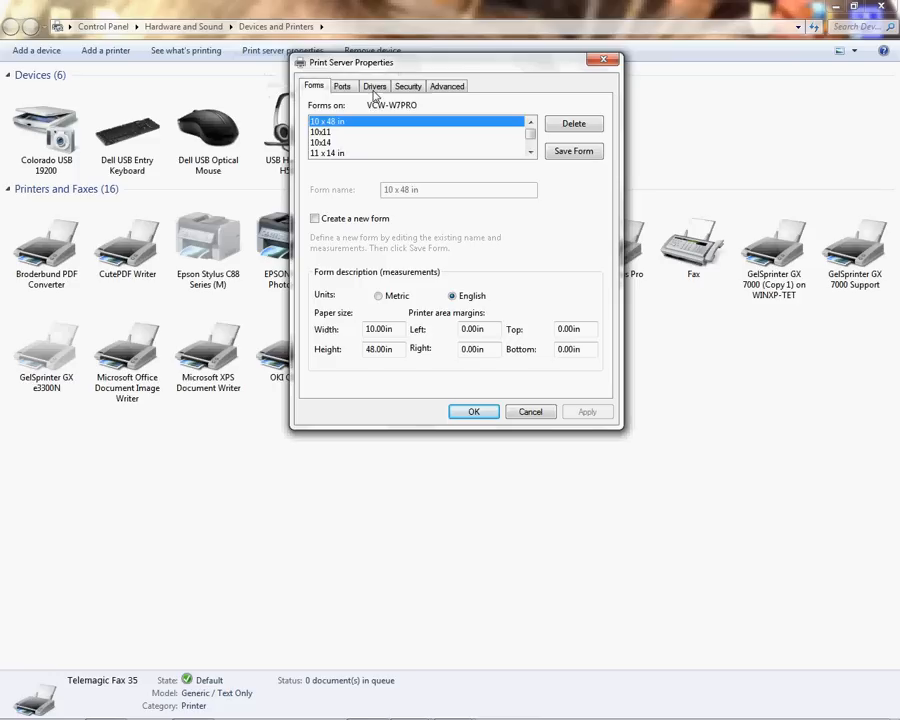
Select the GelSprinter GX 5050N driver on the Drivers list and start its removal
left_click(374, 84)
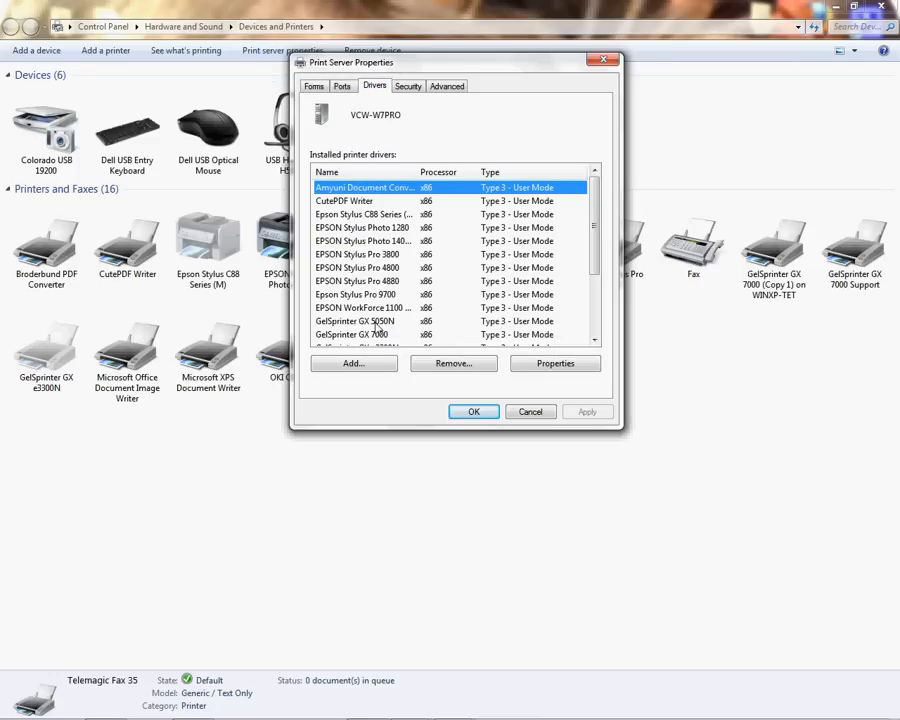
left_click(356, 320)
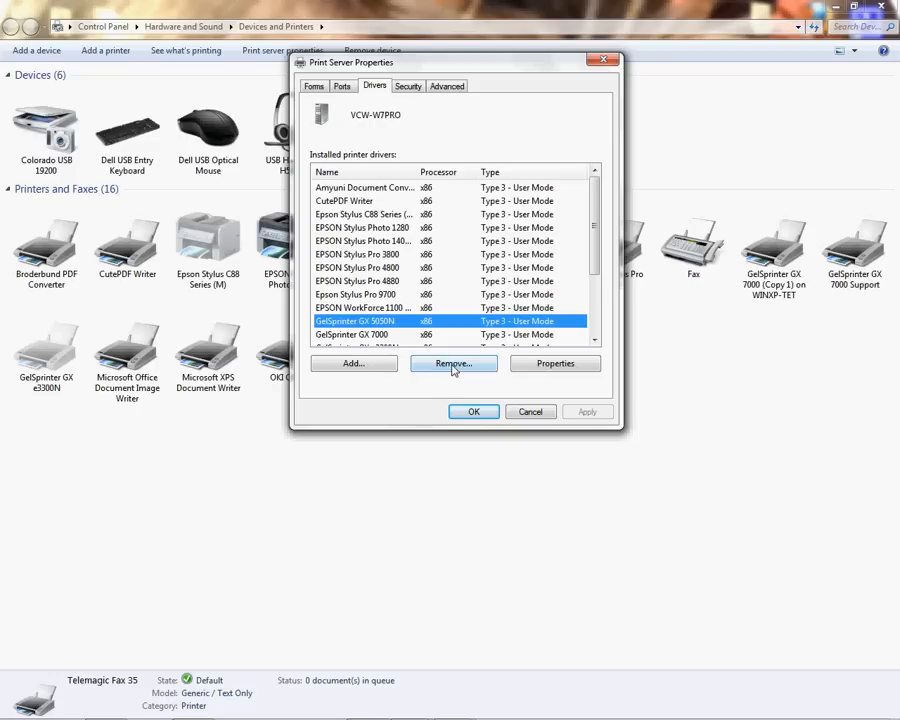
left_click(452, 364)
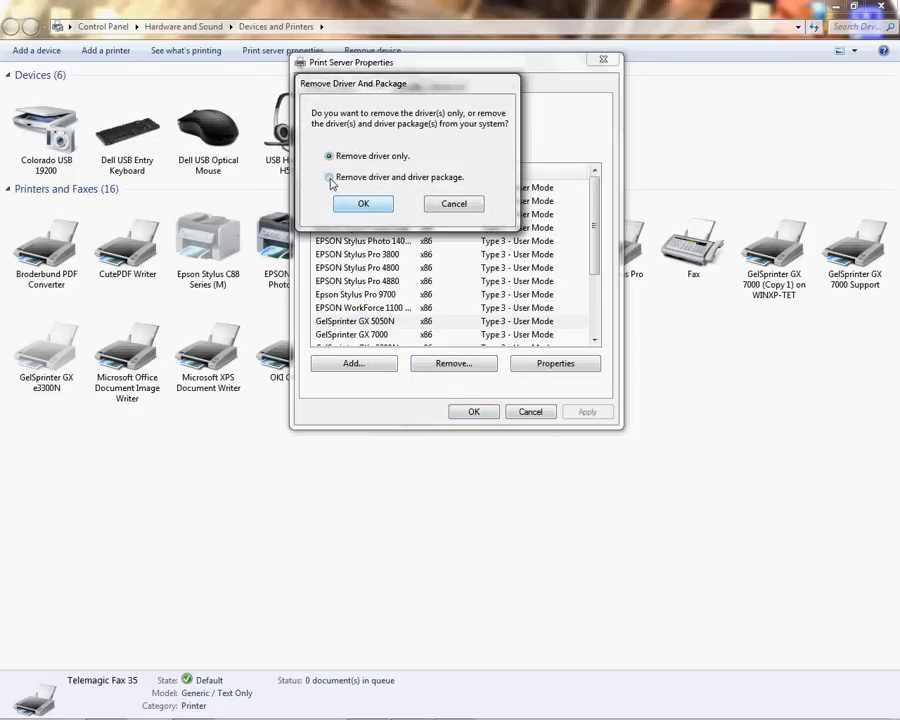
Choose 'Remove driver and driver package' and agree to delete the GelSprinter GX 5050N package
left_click(328, 176)
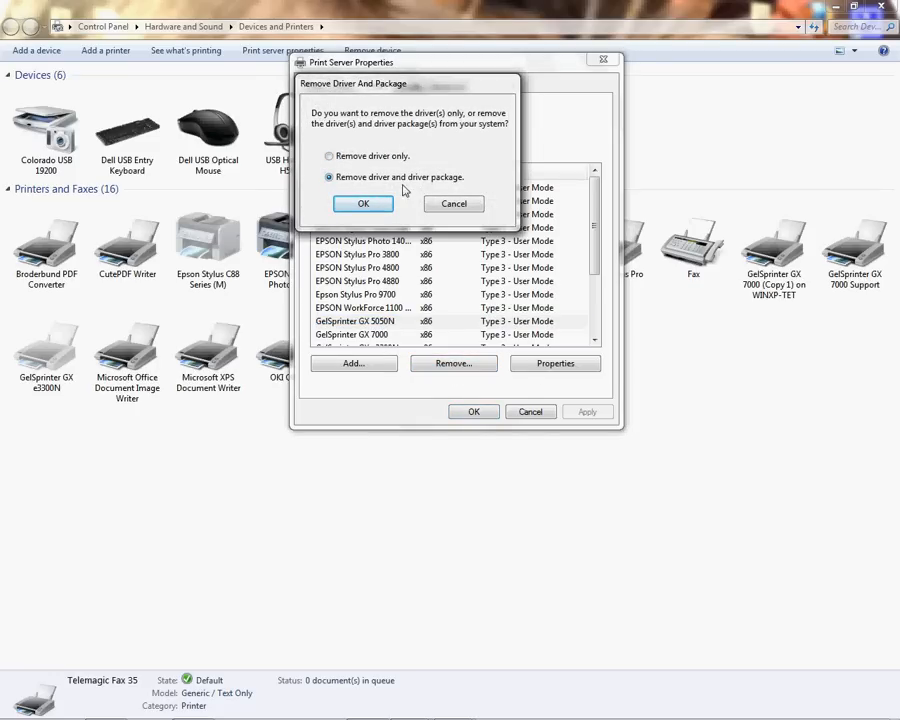
mouse_move(364, 204)
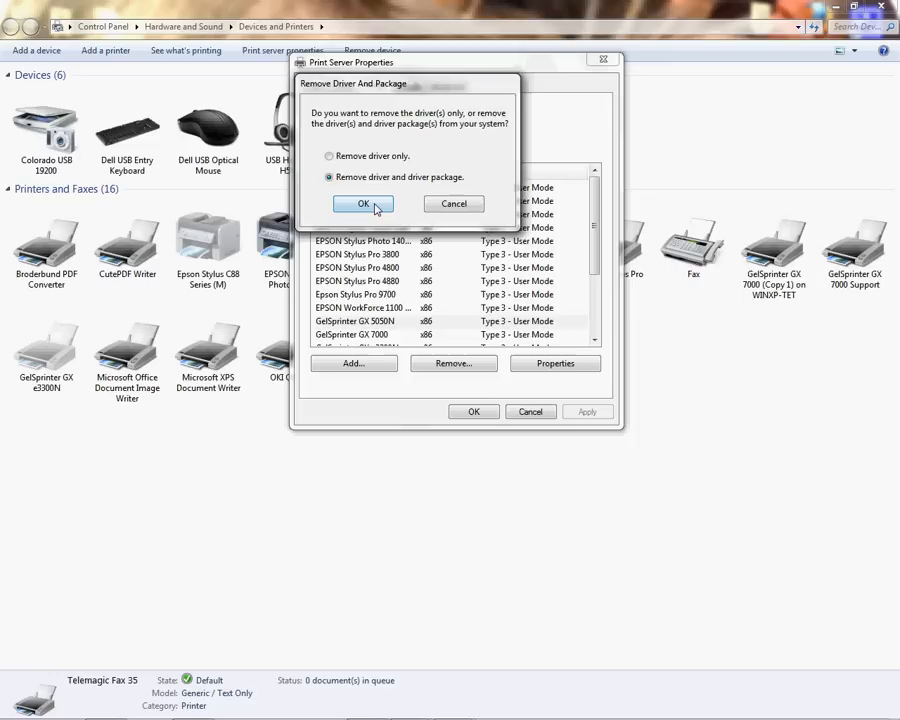
left_click(364, 204)
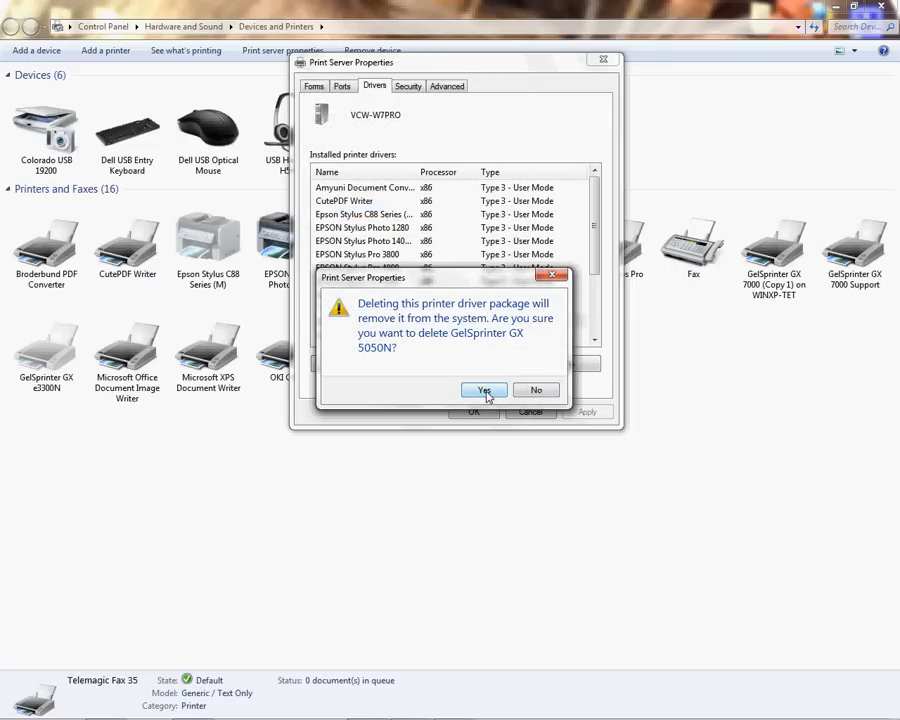
left_click(484, 390)
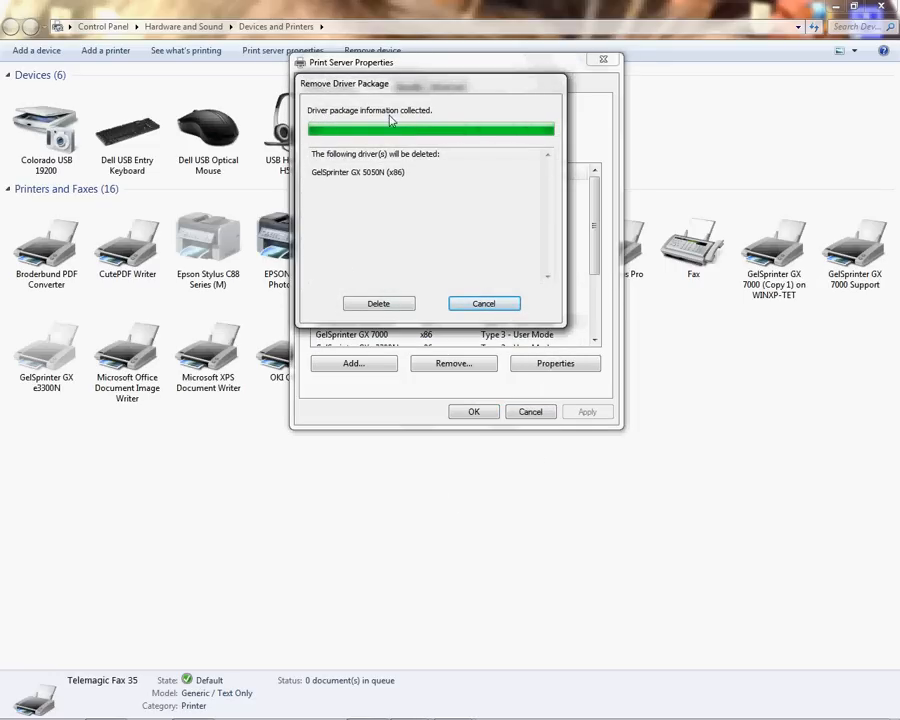
mouse_move(396, 148)
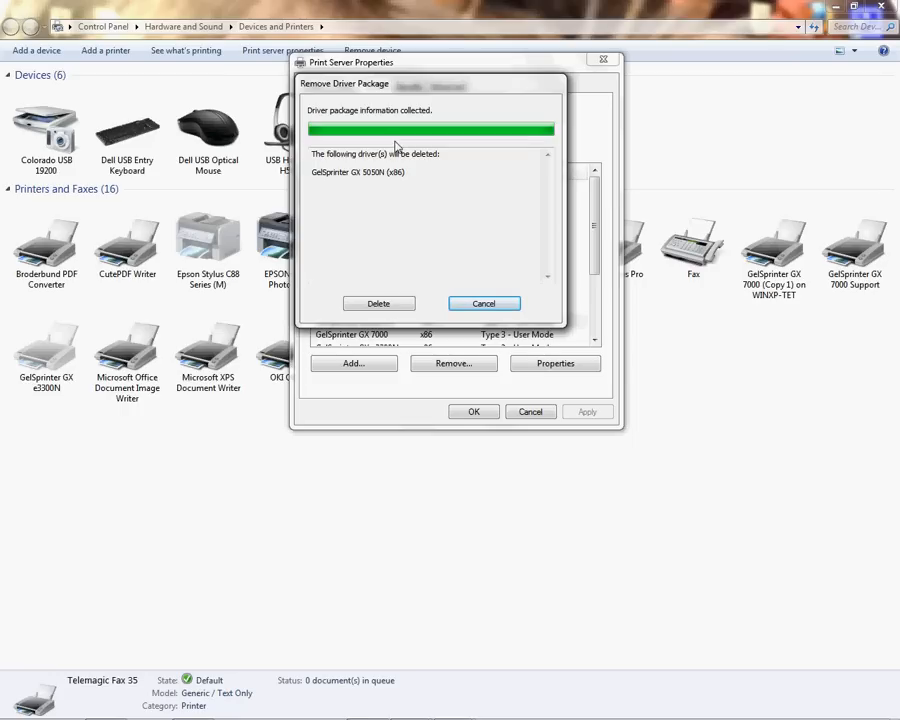
mouse_move(448, 110)
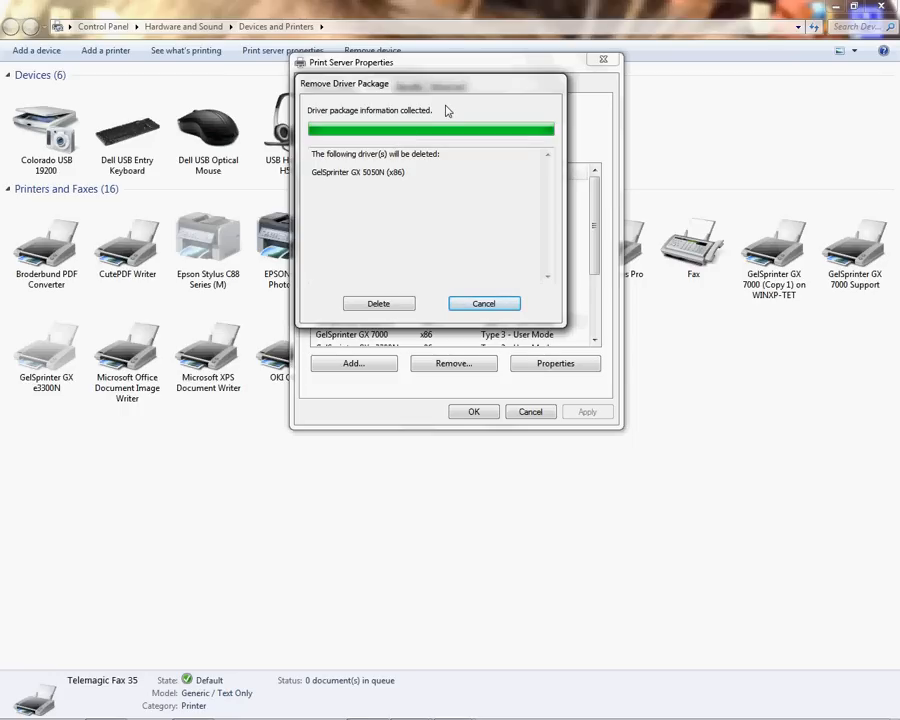
mouse_move(484, 86)
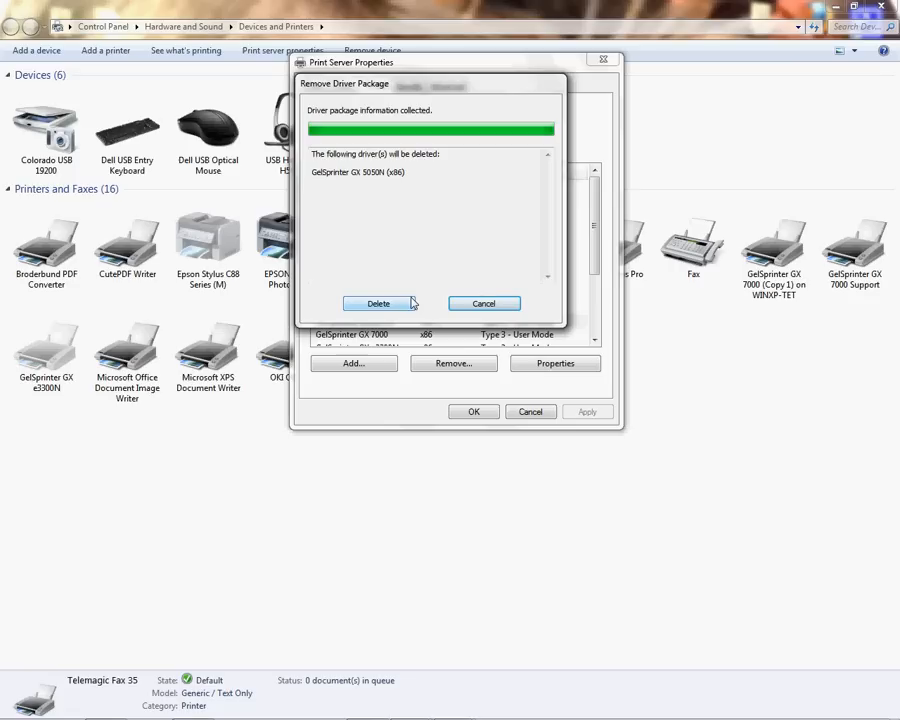
Delete the GelSprinter GX 5050N driver package and verify it is gone from the installed drivers list
left_click(378, 304)
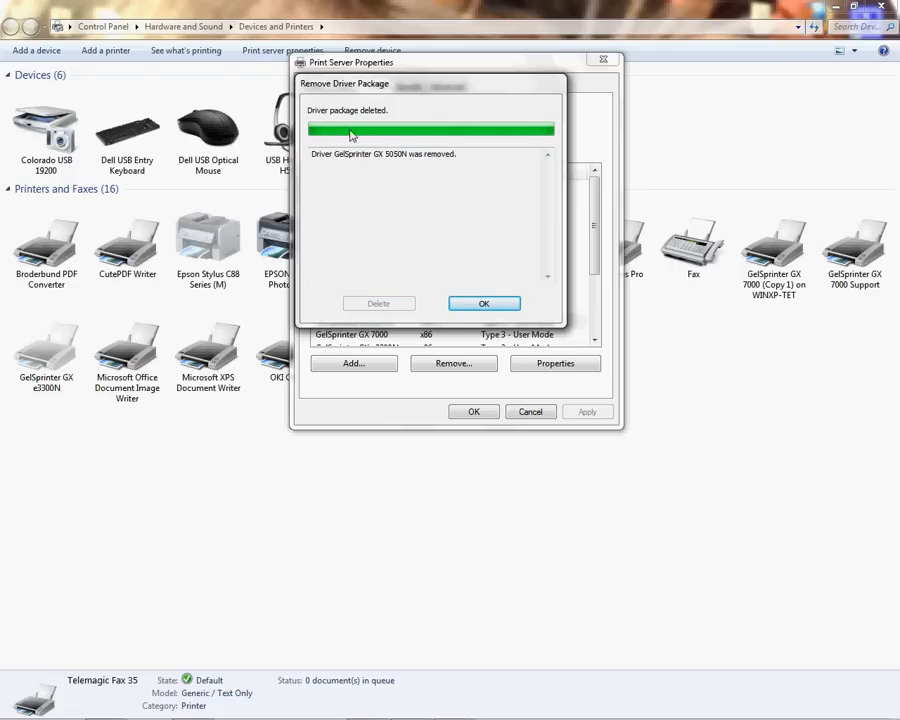
mouse_move(346, 168)
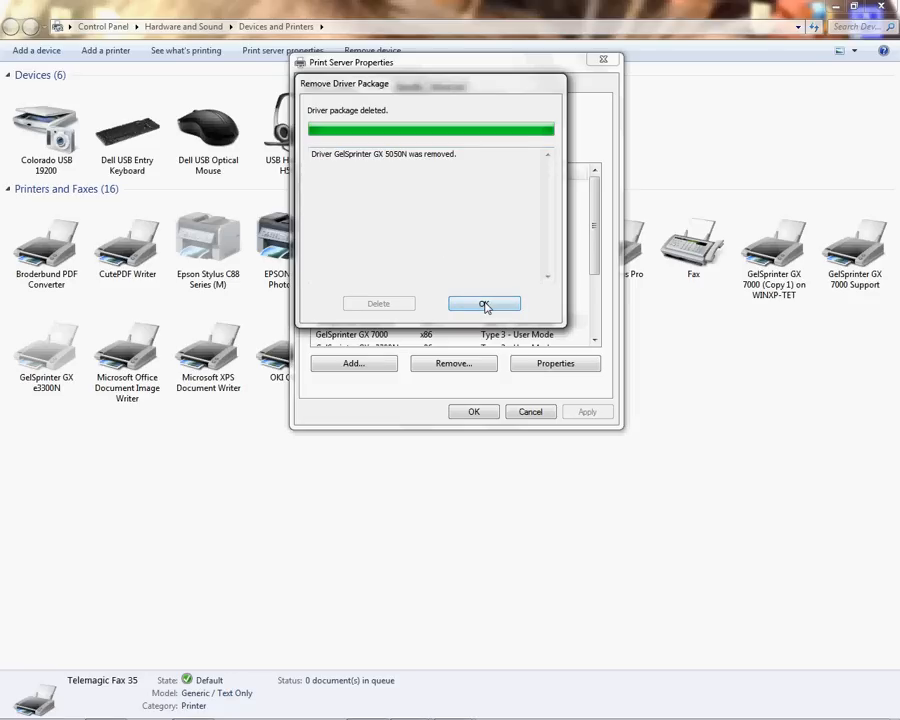
left_click(484, 304)
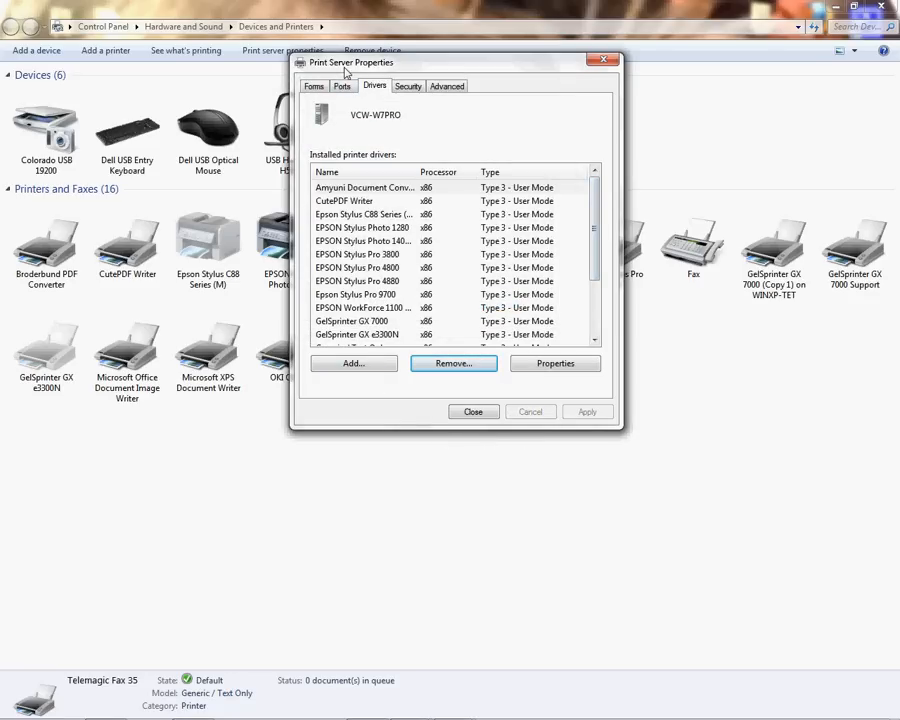
scroll("down", 3)
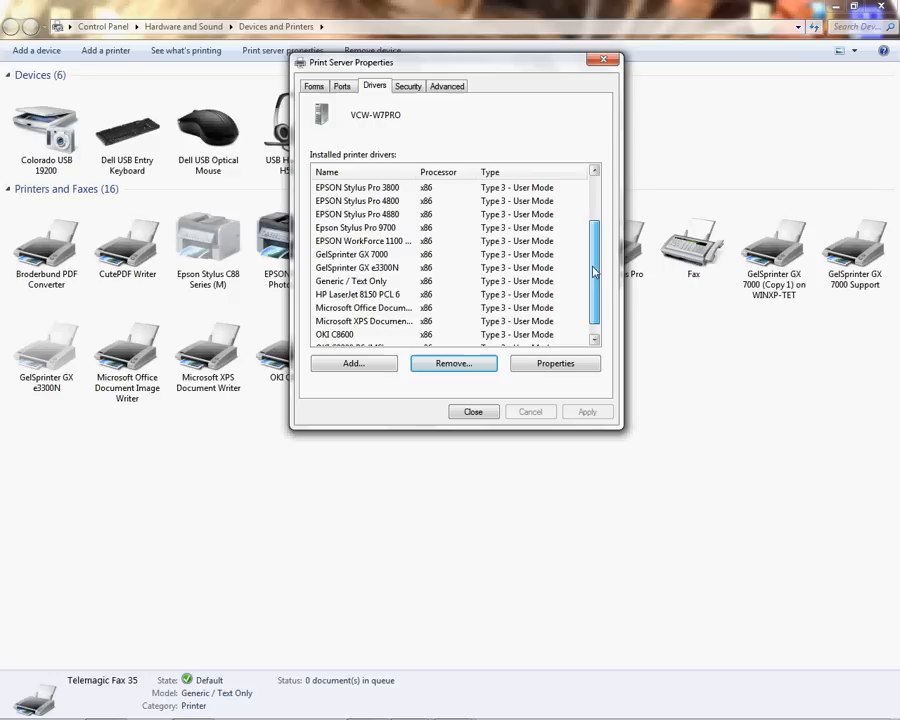
scroll("down", 3)
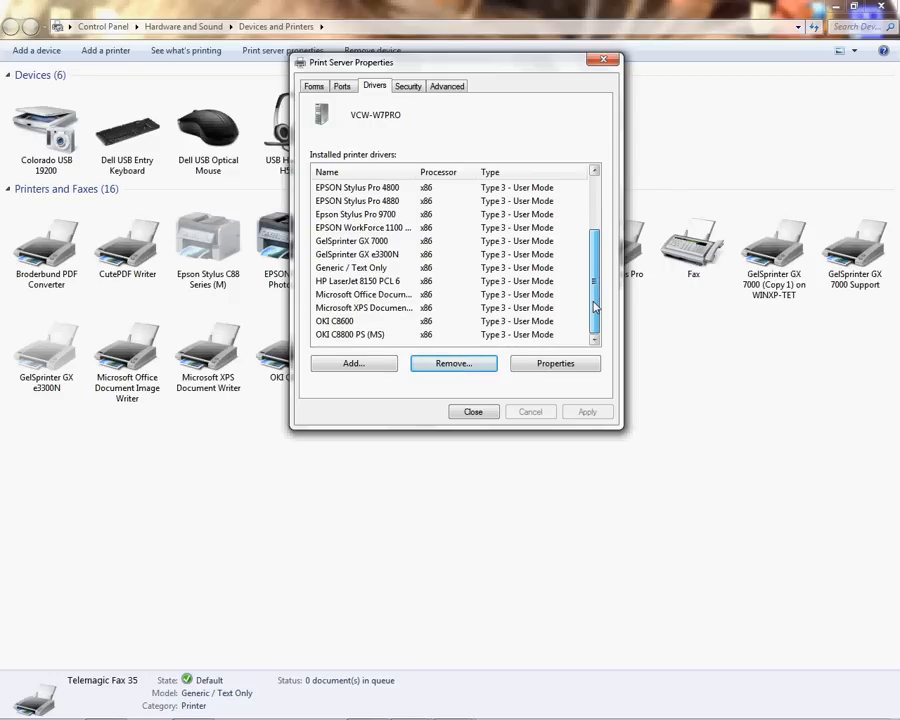
scroll("up", 3)
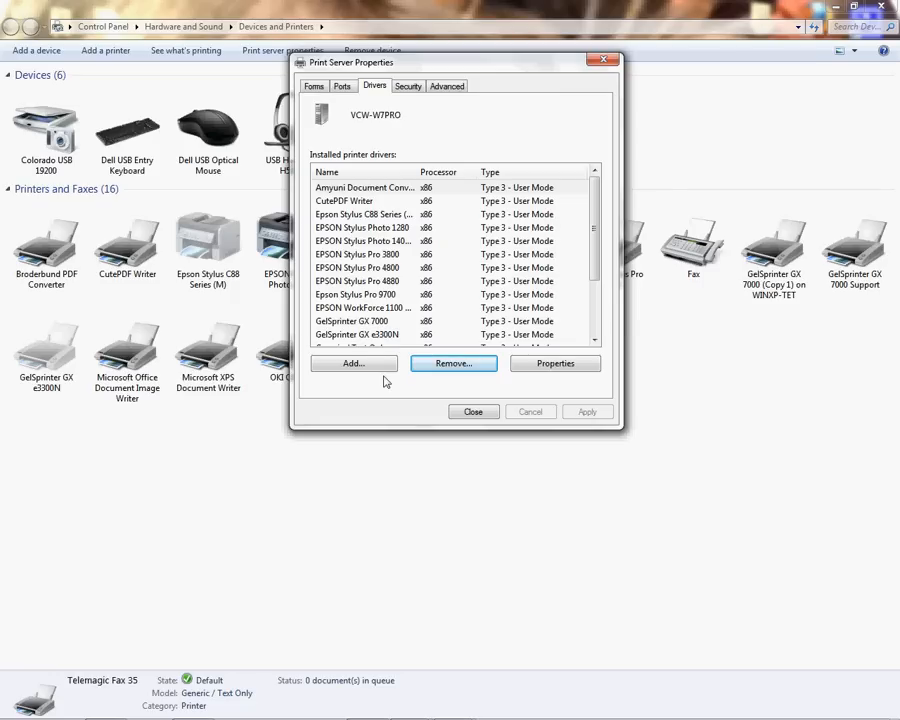
mouse_move(472, 412)
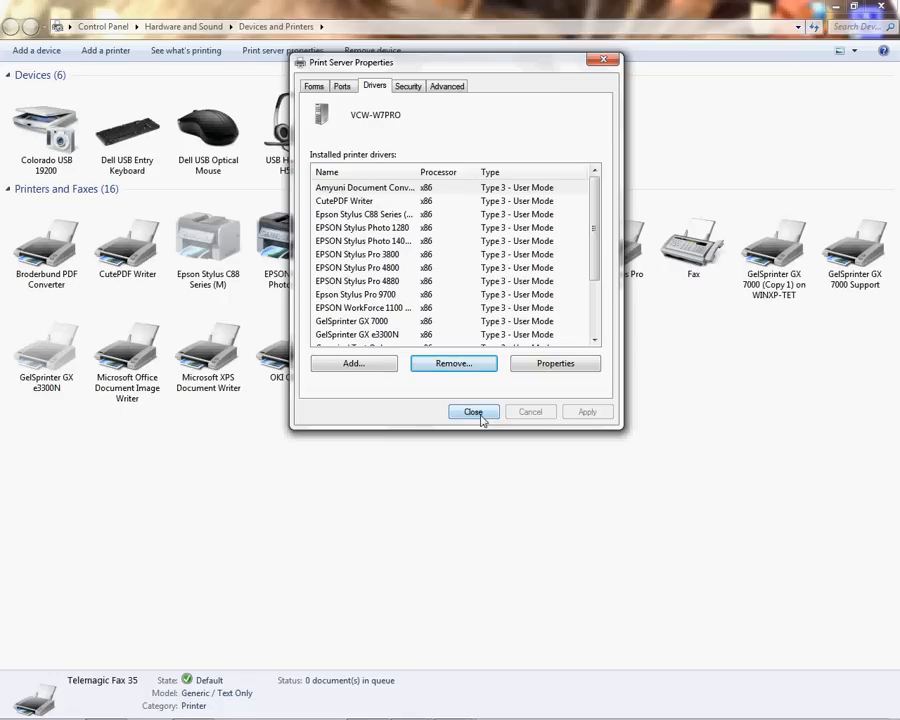
Close Print Server Properties, returning to Devices and Printers with 16 printers and faxes
left_click(472, 412)
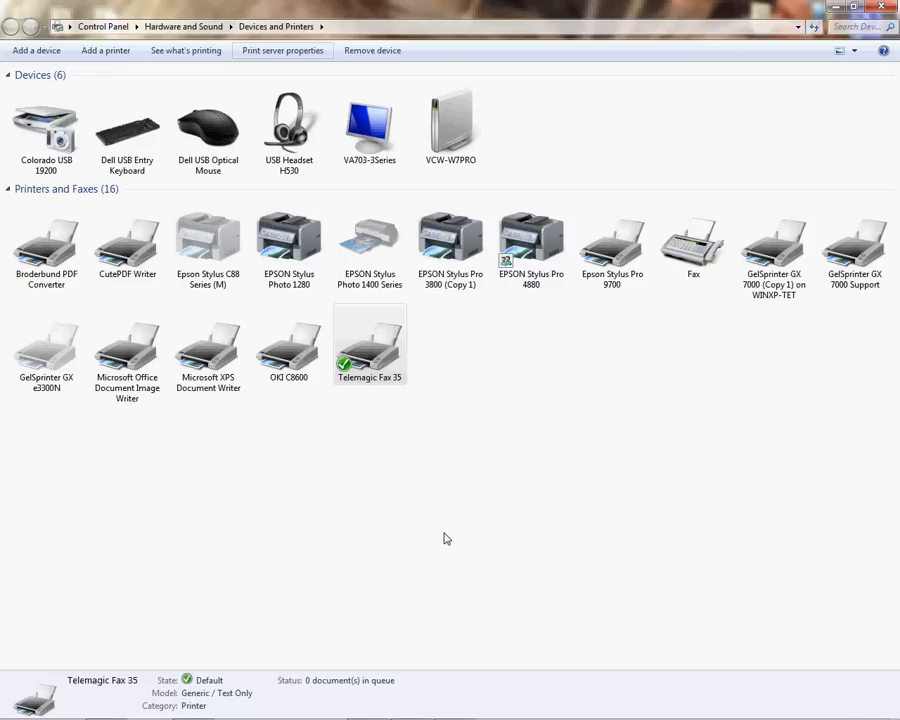
mouse_move(448, 604)
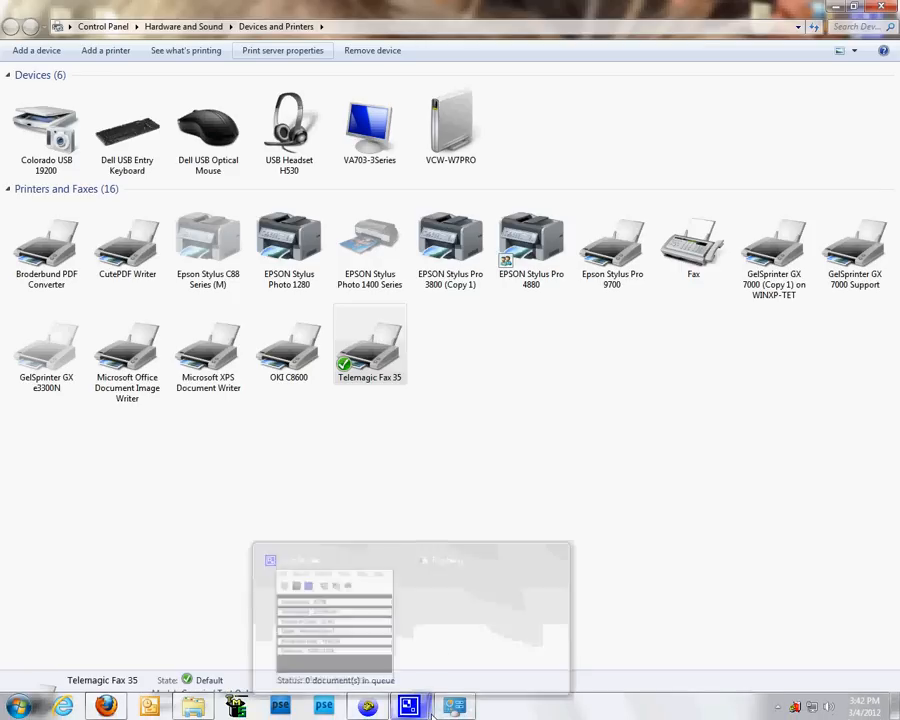
left_click(410, 706)
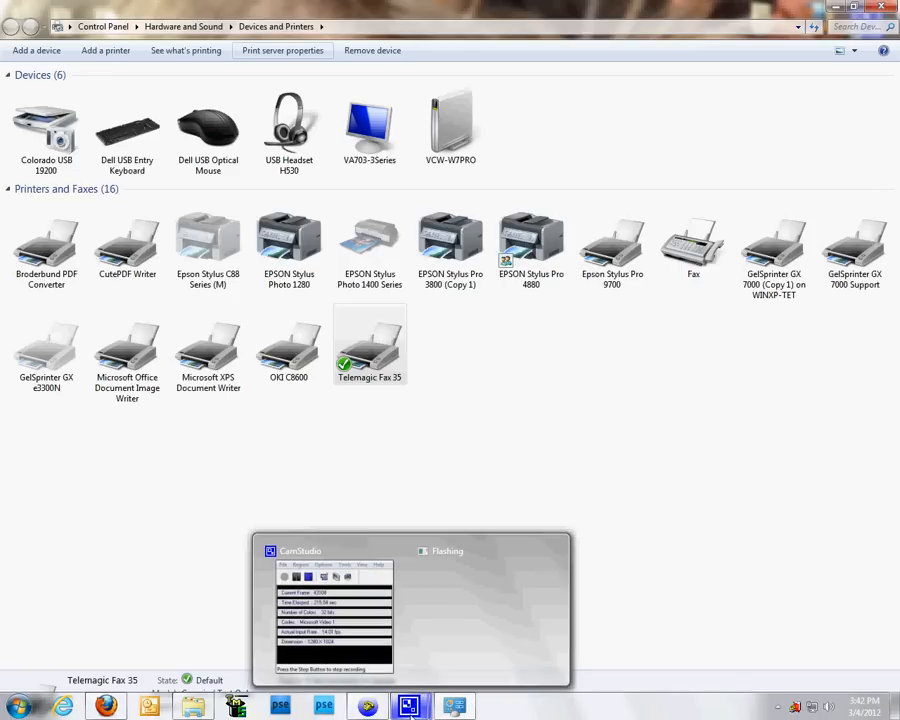